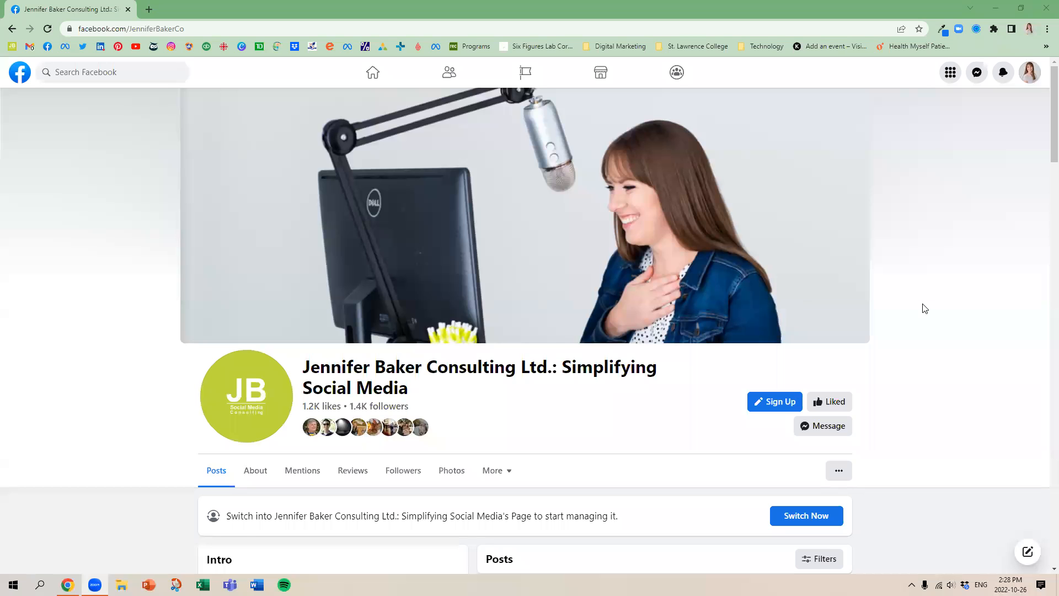
{"action": "mouse_move", "coordinate": [918, 301]}
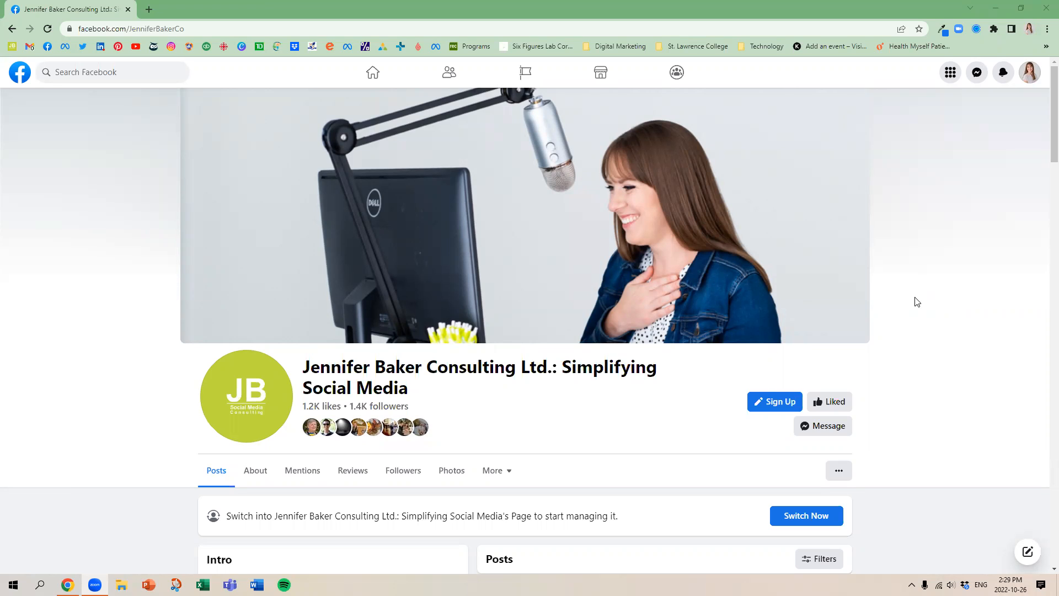
{"action": "mouse_move", "coordinate": [914, 300]}
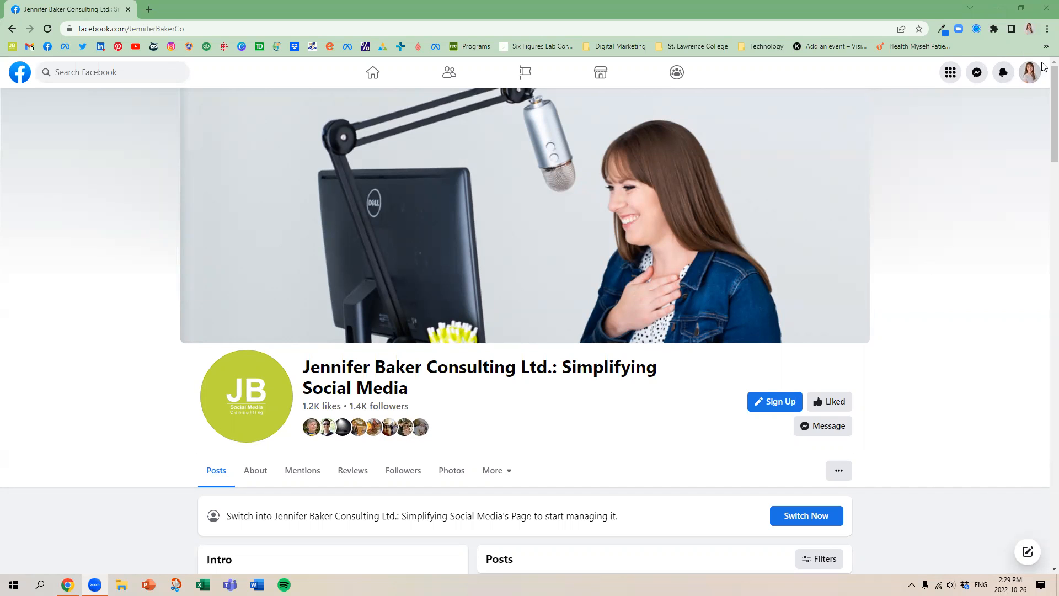
{"action": "mouse_move", "coordinate": [1043, 88]}
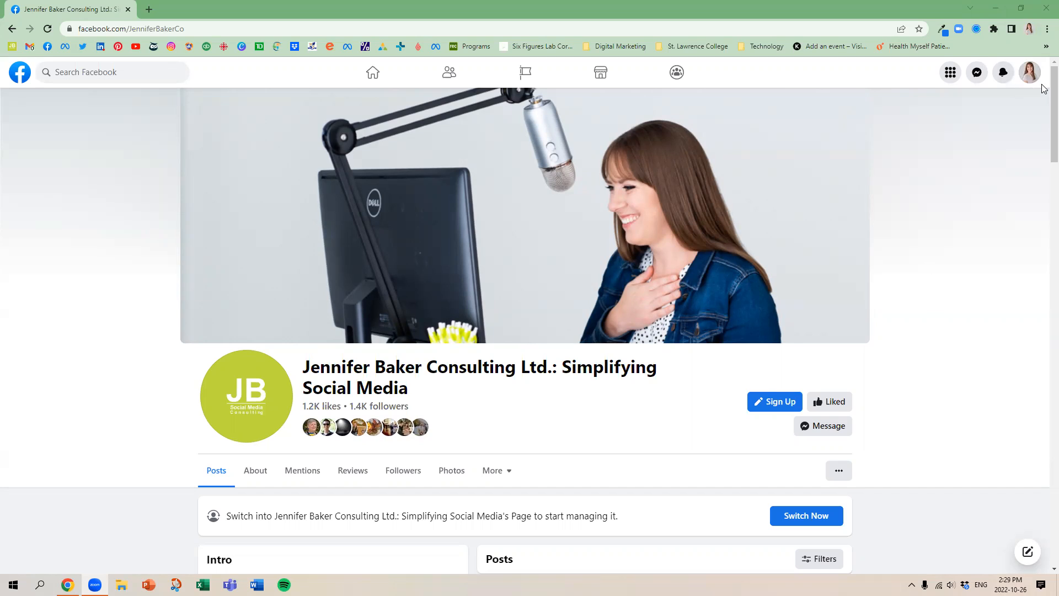
{"action": "mouse_move", "coordinate": [781, 500]}
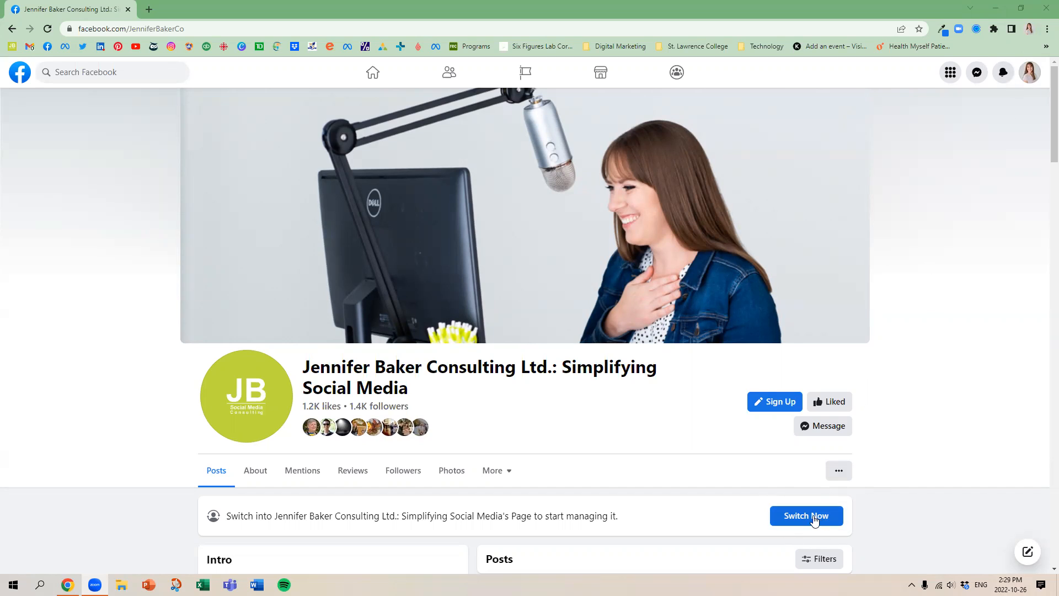
Switch to acting as the consulting Page and dismiss the switch confirmation notice
{"action": "left_click", "coordinate": [807, 515]}
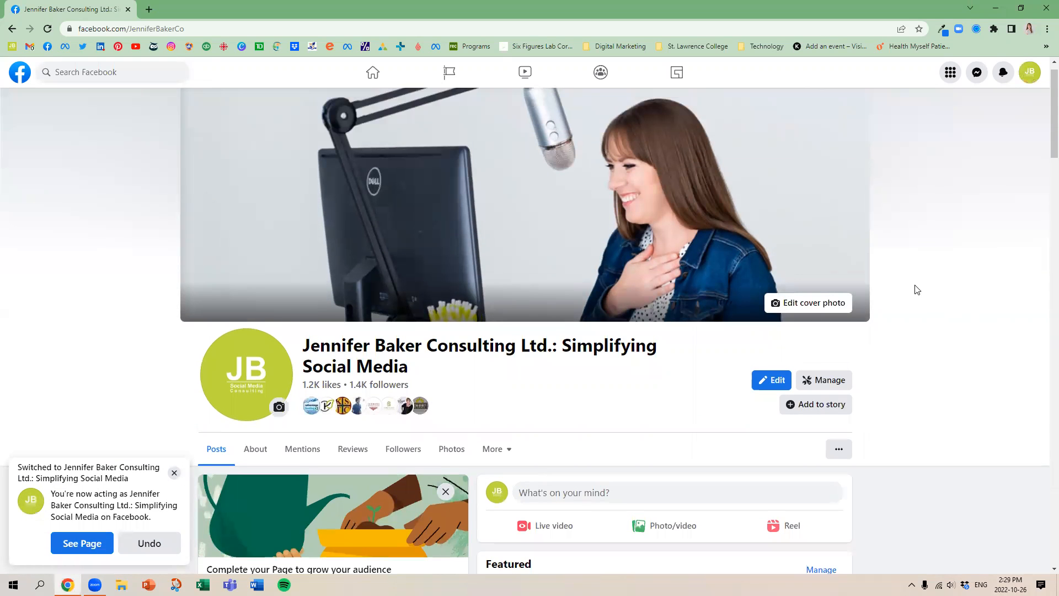
{"action": "mouse_move", "coordinate": [920, 282]}
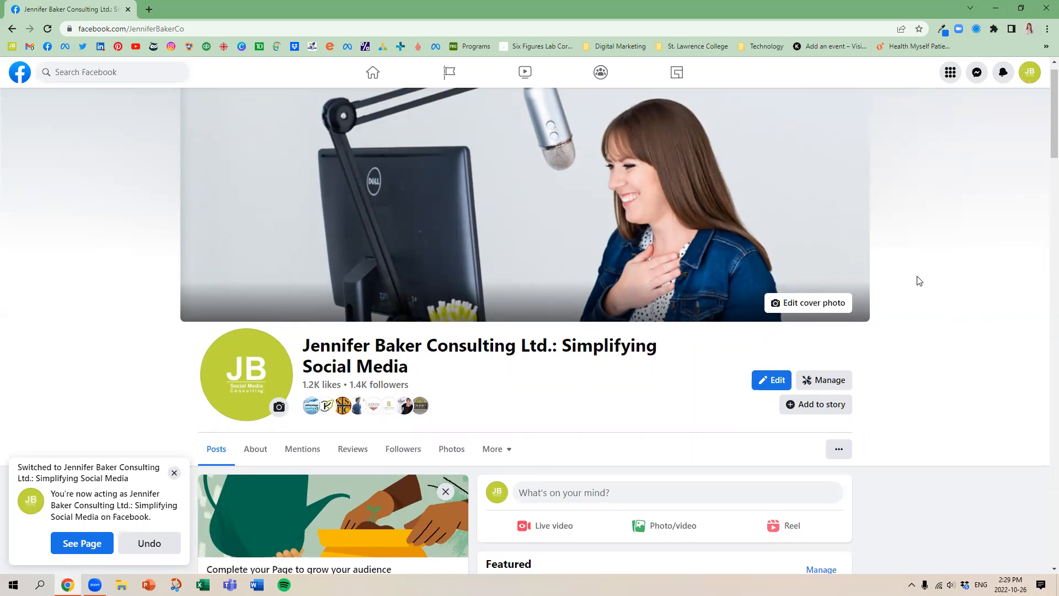
{"action": "left_click", "coordinate": [174, 473]}
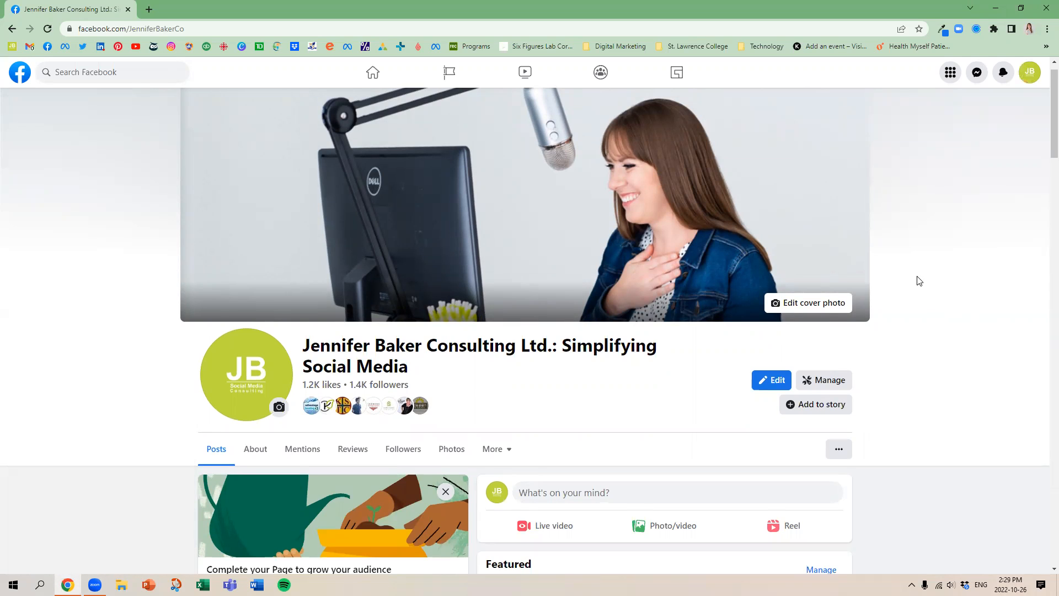
{"action": "mouse_move", "coordinate": [843, 370]}
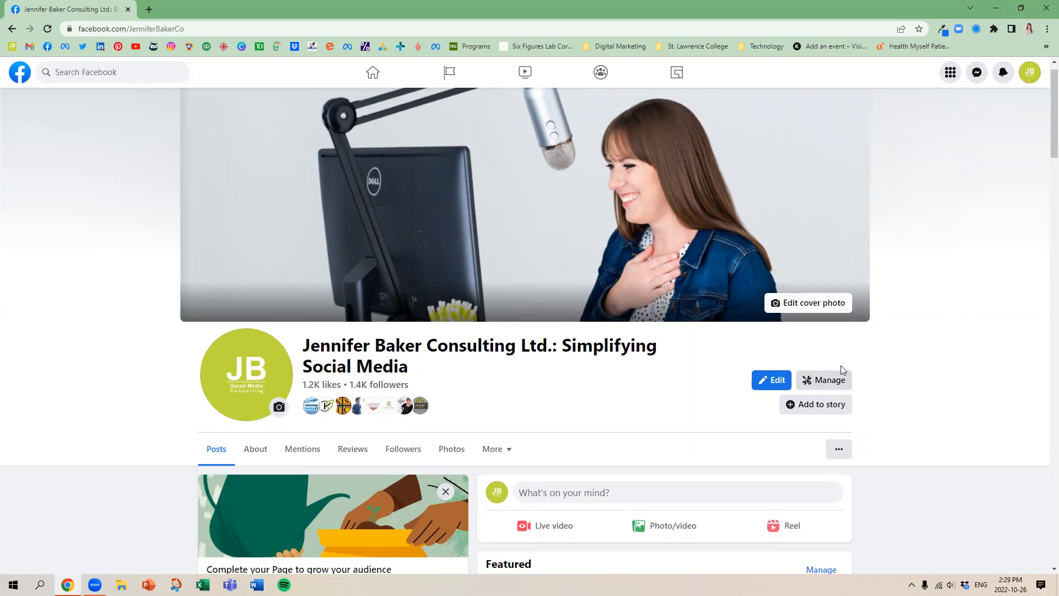
{"action": "mouse_move", "coordinate": [860, 435]}
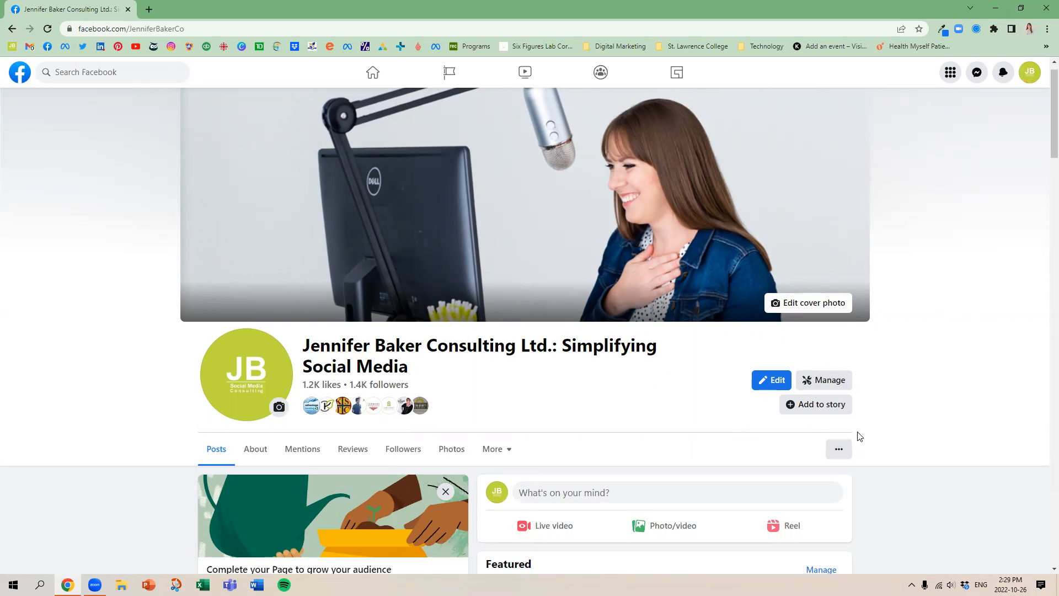
{"action": "mouse_move", "coordinate": [909, 393]}
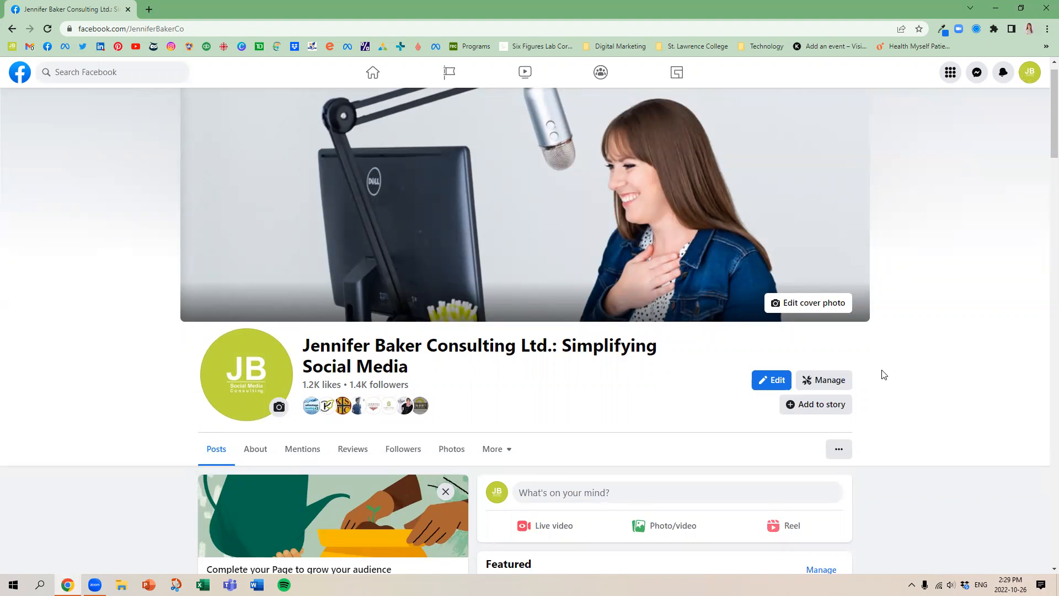
{"action": "mouse_move", "coordinate": [860, 448]}
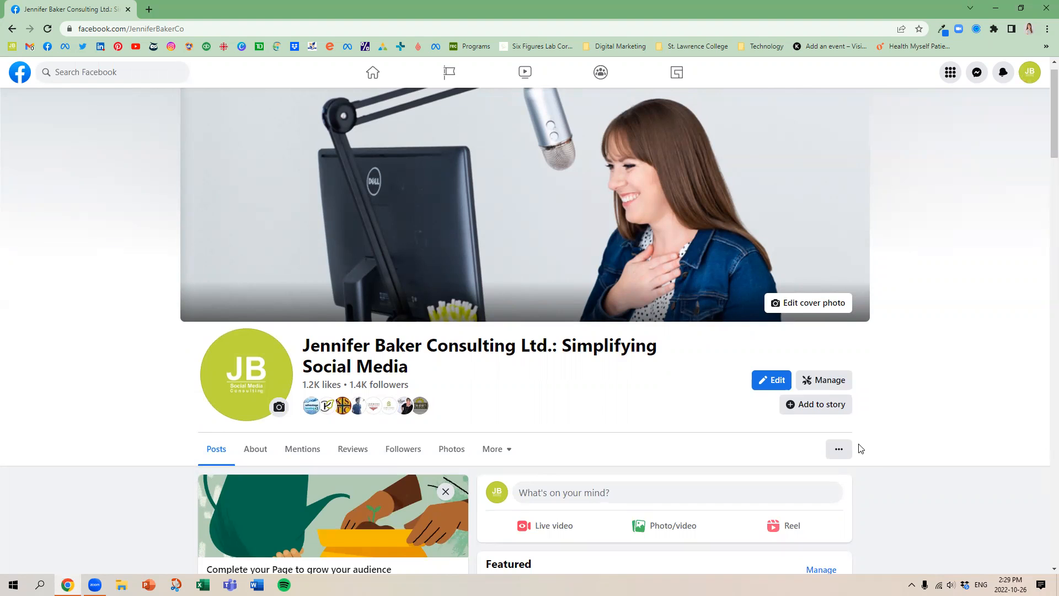
{"action": "mouse_move", "coordinate": [838, 449]}
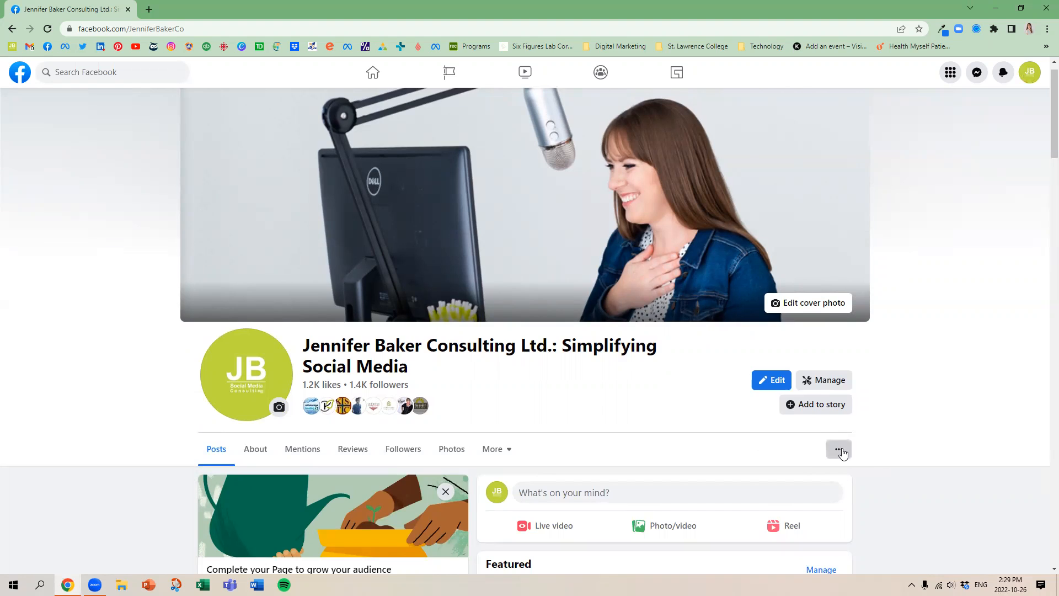
{"action": "left_click", "coordinate": [838, 449]}
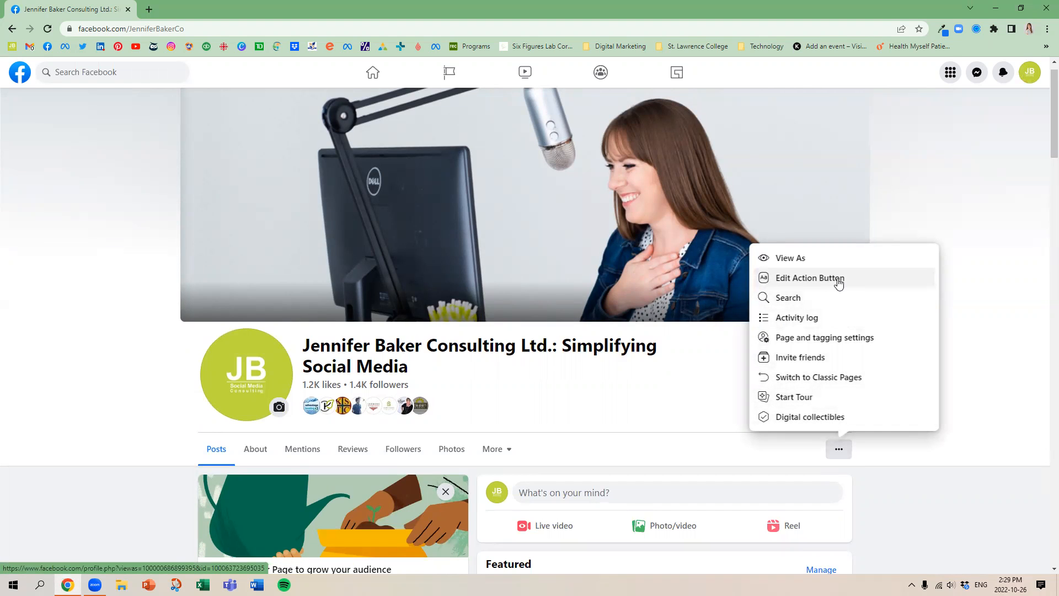
{"action": "left_click", "coordinate": [810, 278]}
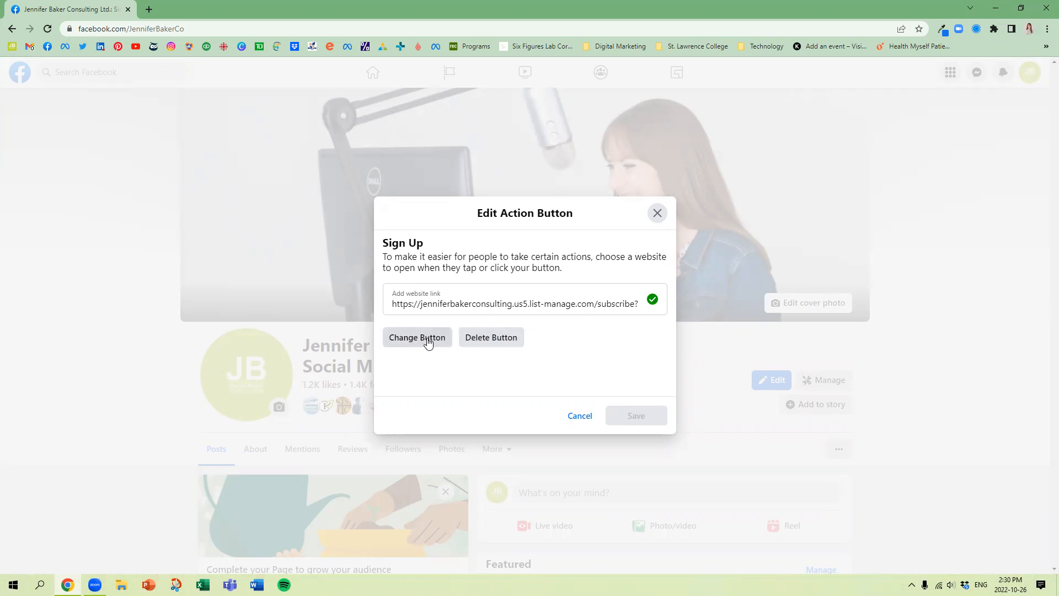
{"action": "left_click", "coordinate": [417, 338]}
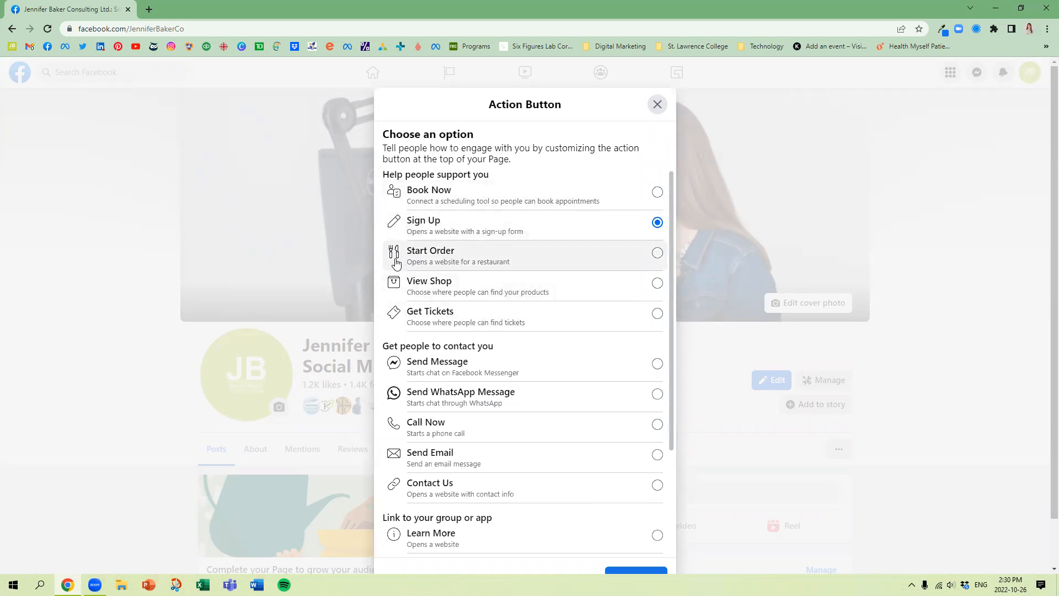
{"action": "scroll", "scroll_direction": "down", "scroll_amount": 3}
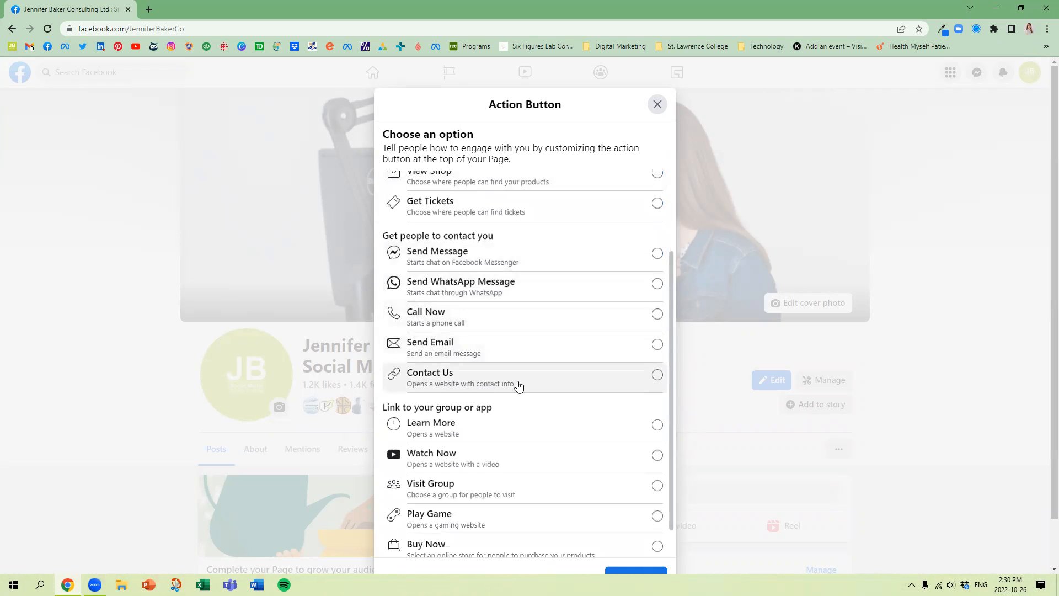
{"action": "scroll", "scroll_direction": "down", "scroll_amount": 3}
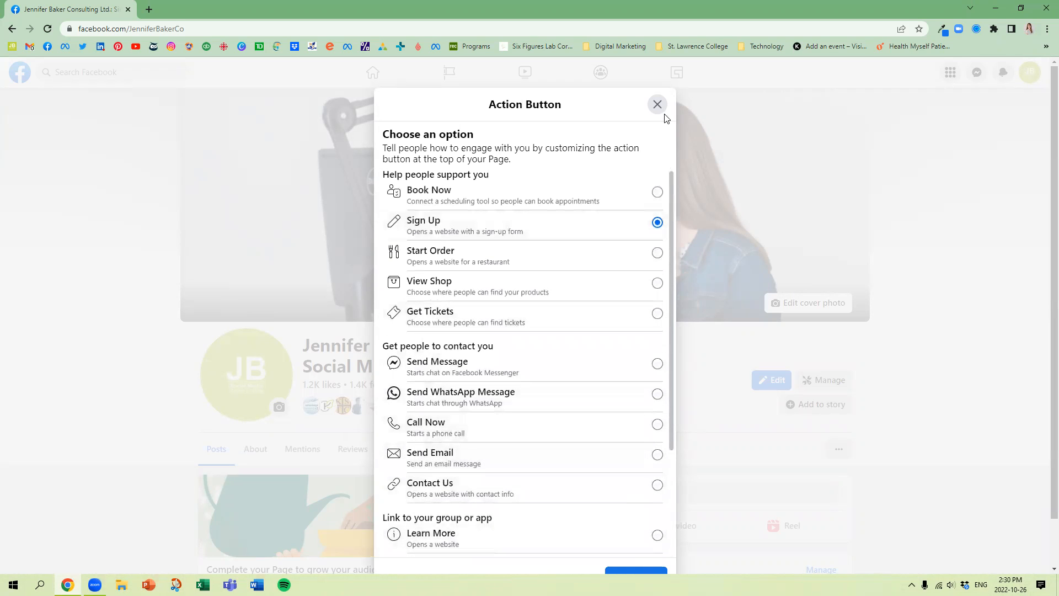
{"action": "left_click", "coordinate": [657, 104]}
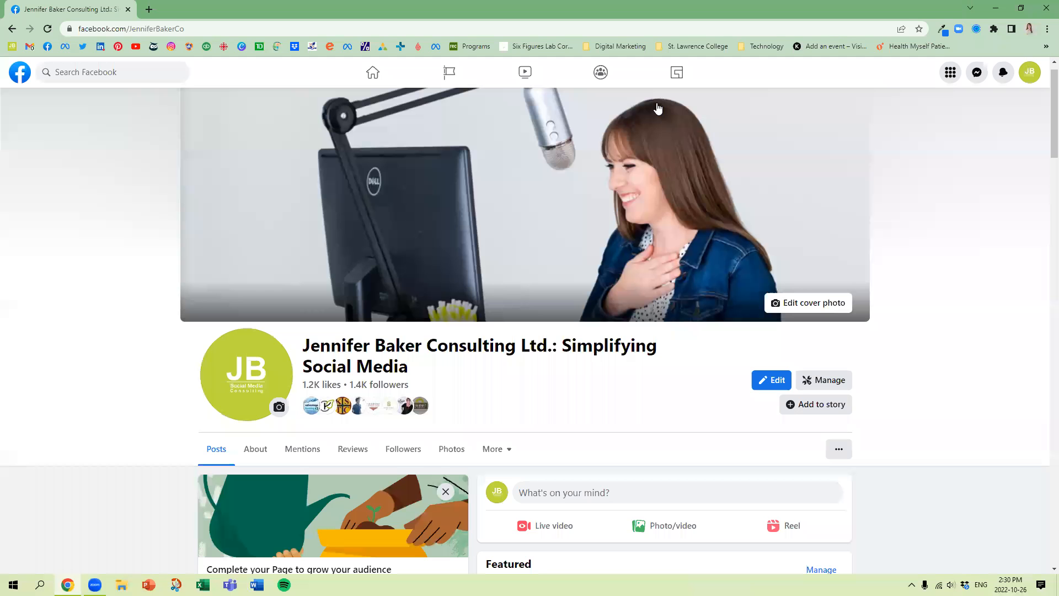
Preview the Page as visitors see it via View As, scroll through it, then exit the preview
{"action": "left_click", "coordinate": [838, 449]}
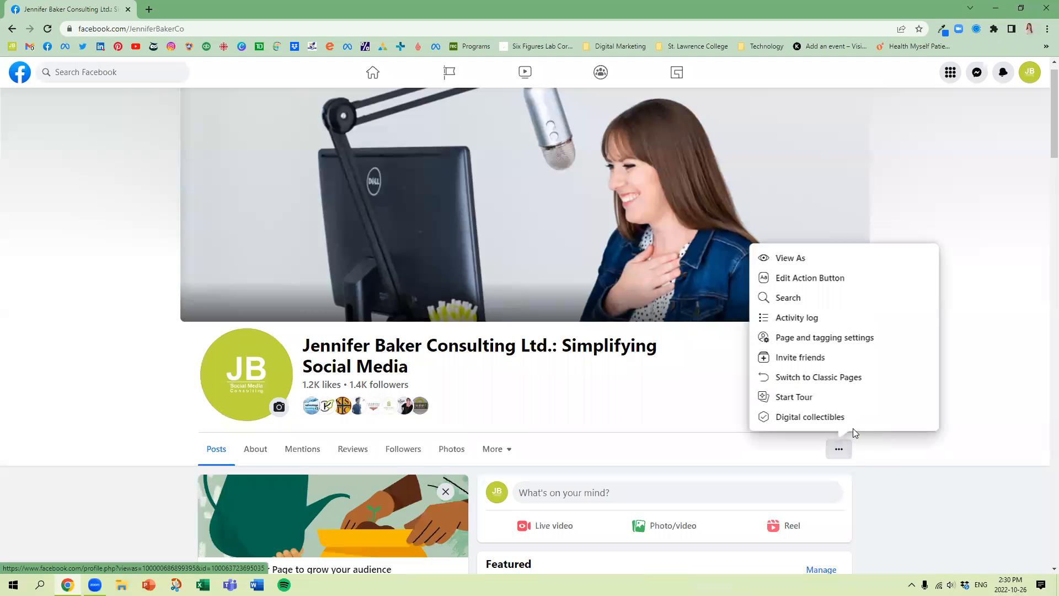
{"action": "mouse_move", "coordinate": [874, 434]}
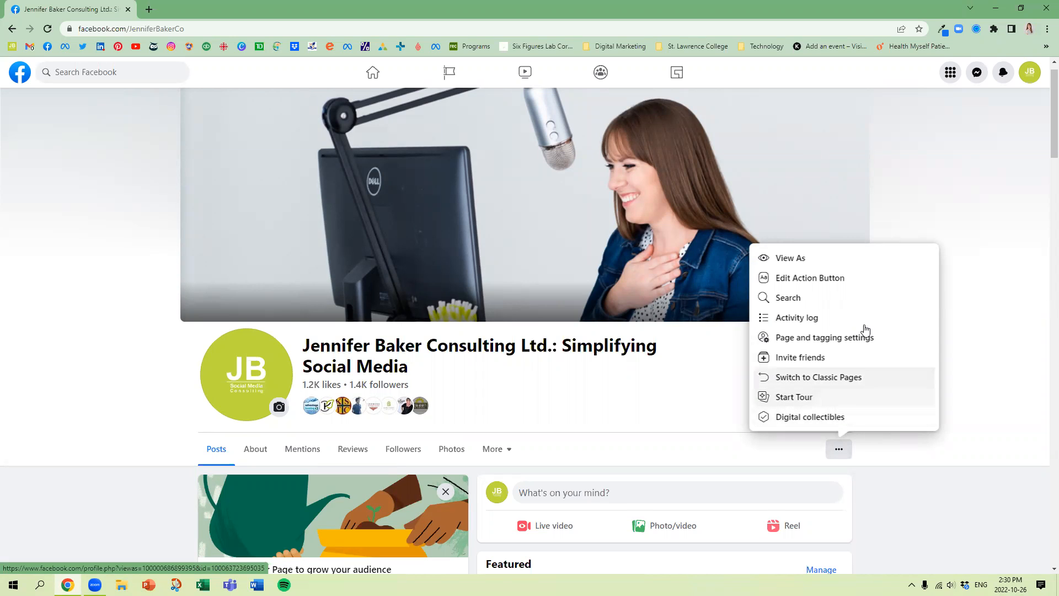
{"action": "left_click", "coordinate": [790, 258]}
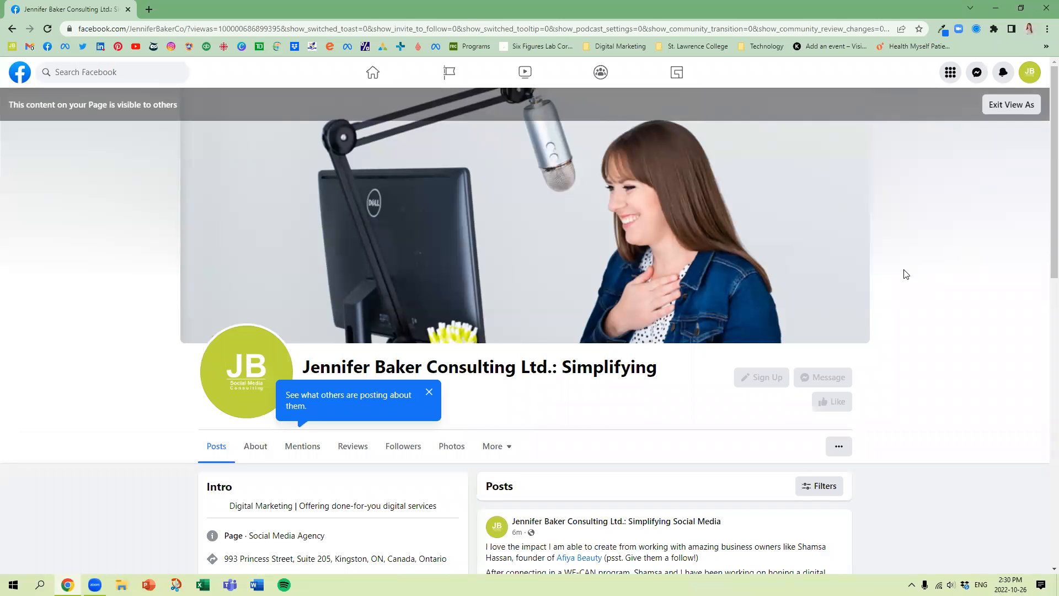
{"action": "scroll", "scroll_direction": "down", "scroll_amount": 3}
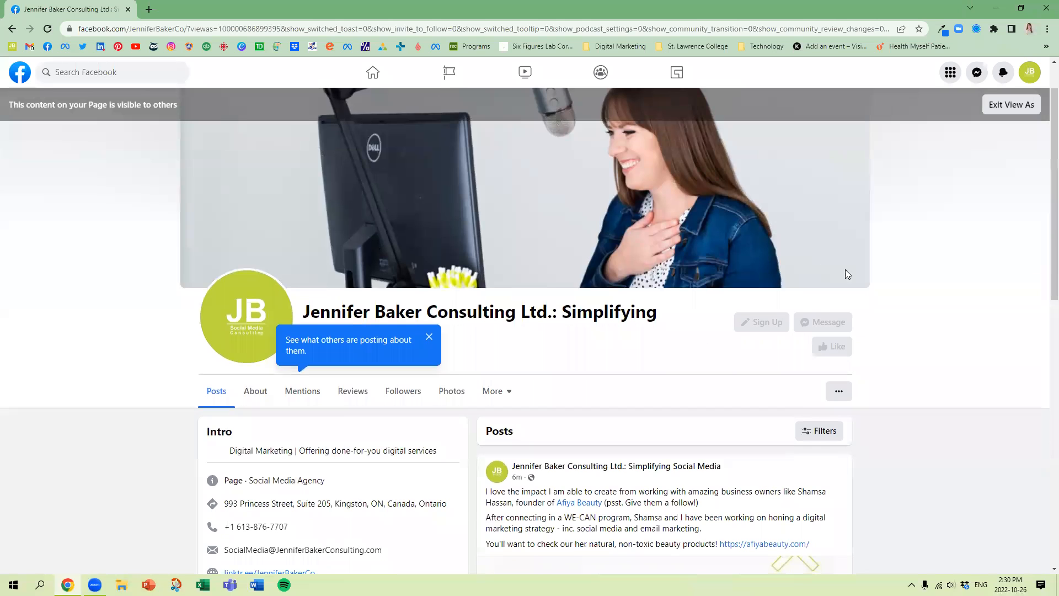
{"action": "scroll", "scroll_direction": "down", "scroll_amount": 3}
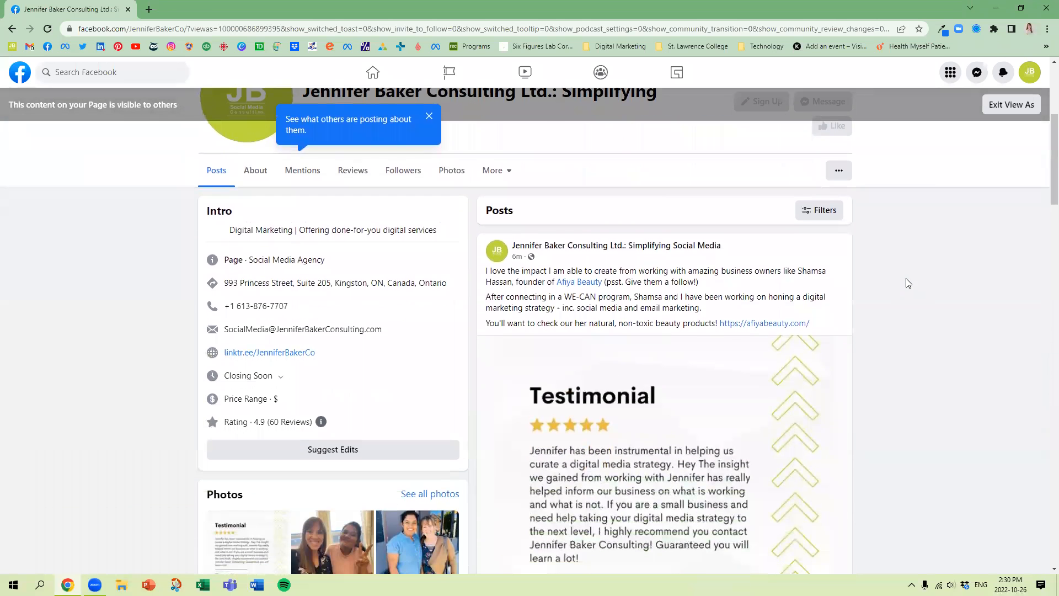
{"action": "scroll", "scroll_direction": "down", "scroll_amount": 3}
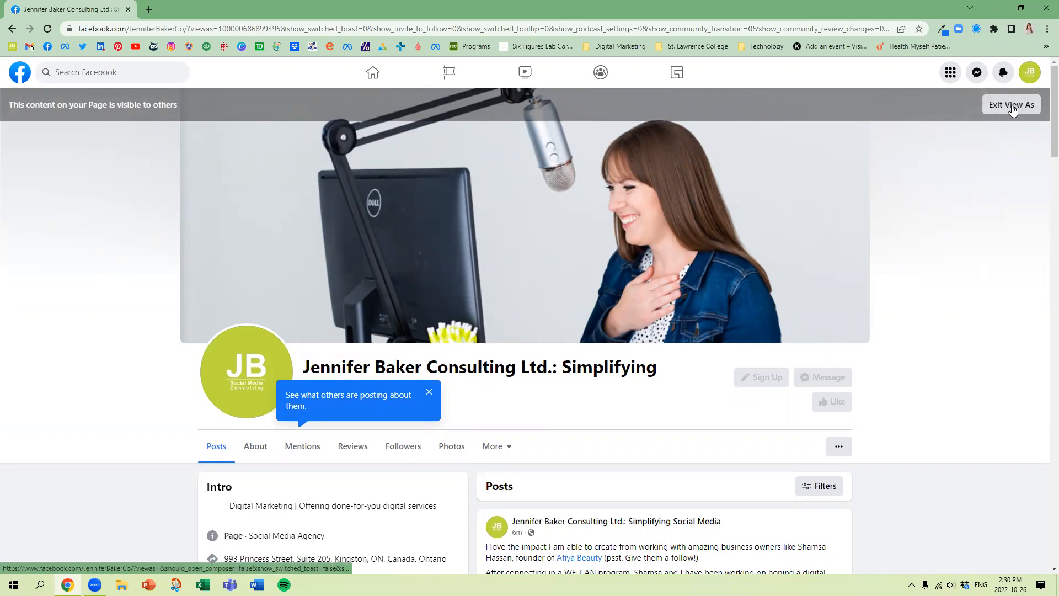
{"action": "left_click", "coordinate": [1011, 103]}
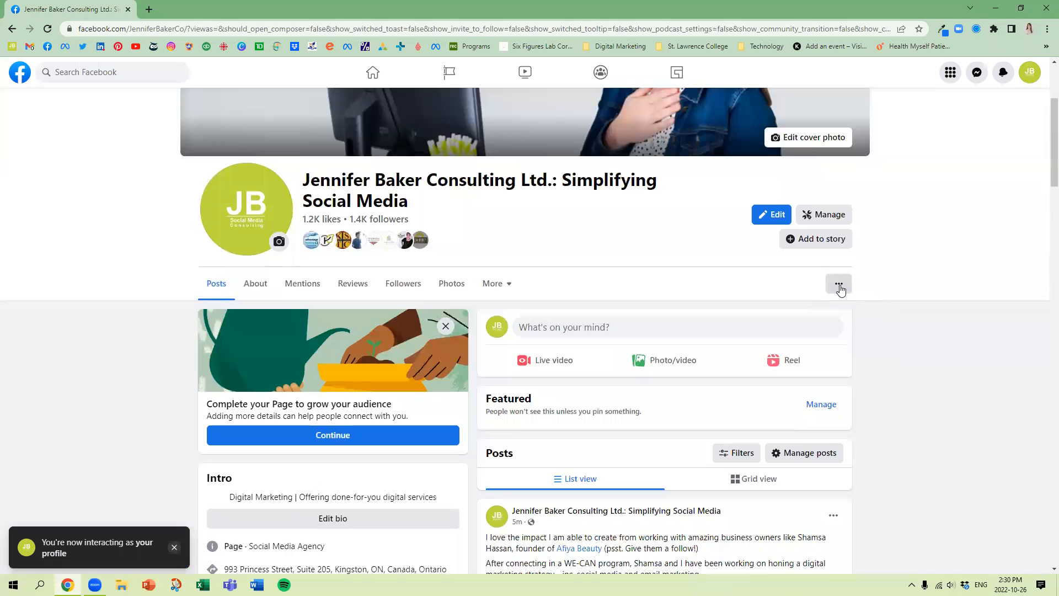
Review the Page and Tagging settings (posting and tagging Everyone, reviews allowed), checking the account menu briefly
{"action": "left_click", "coordinate": [838, 283]}
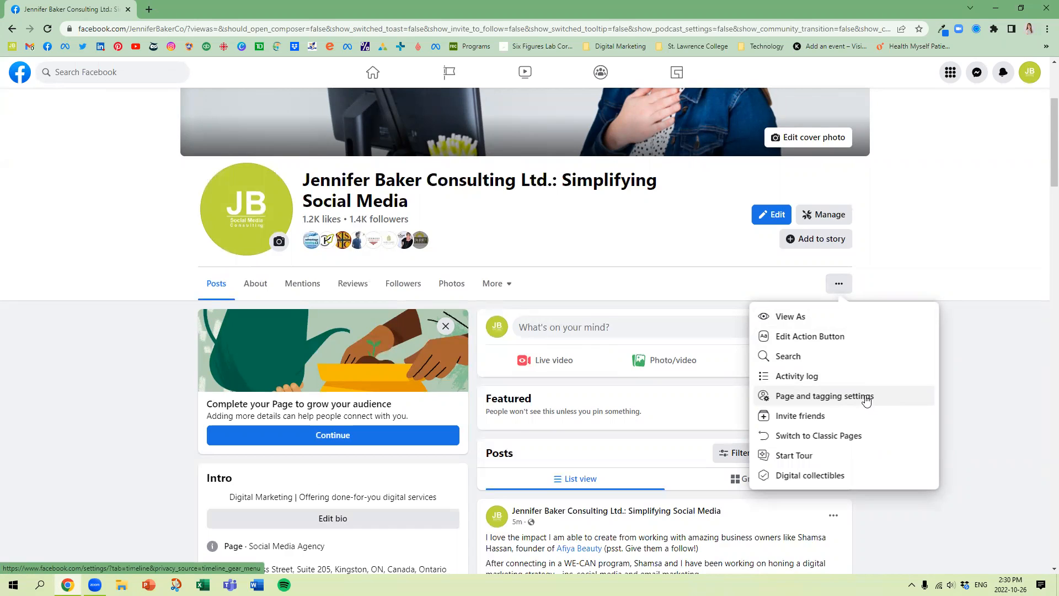
{"action": "mouse_move", "coordinate": [910, 404]}
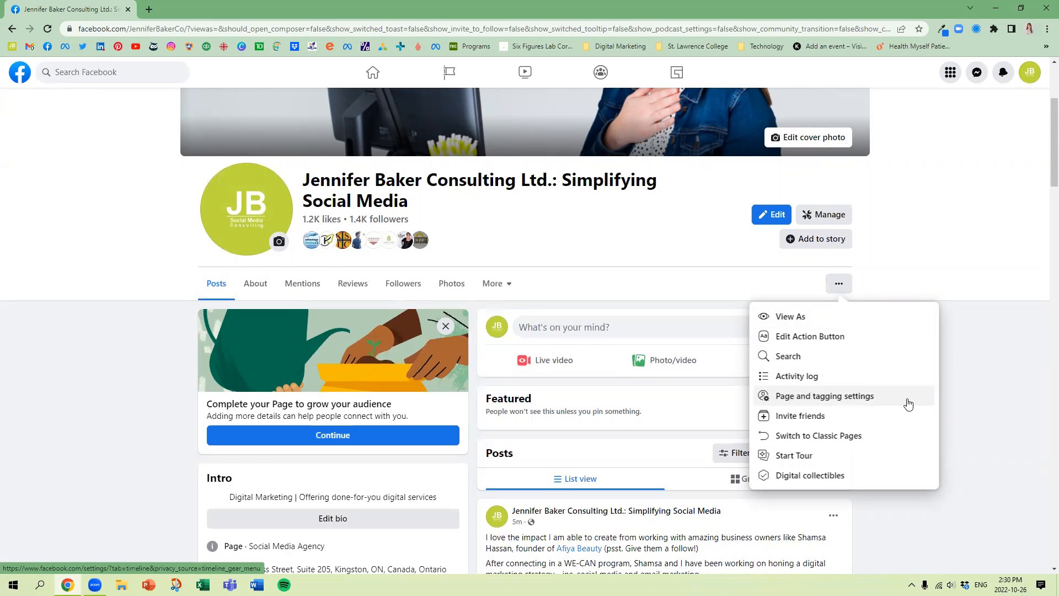
{"action": "mouse_move", "coordinate": [831, 400]}
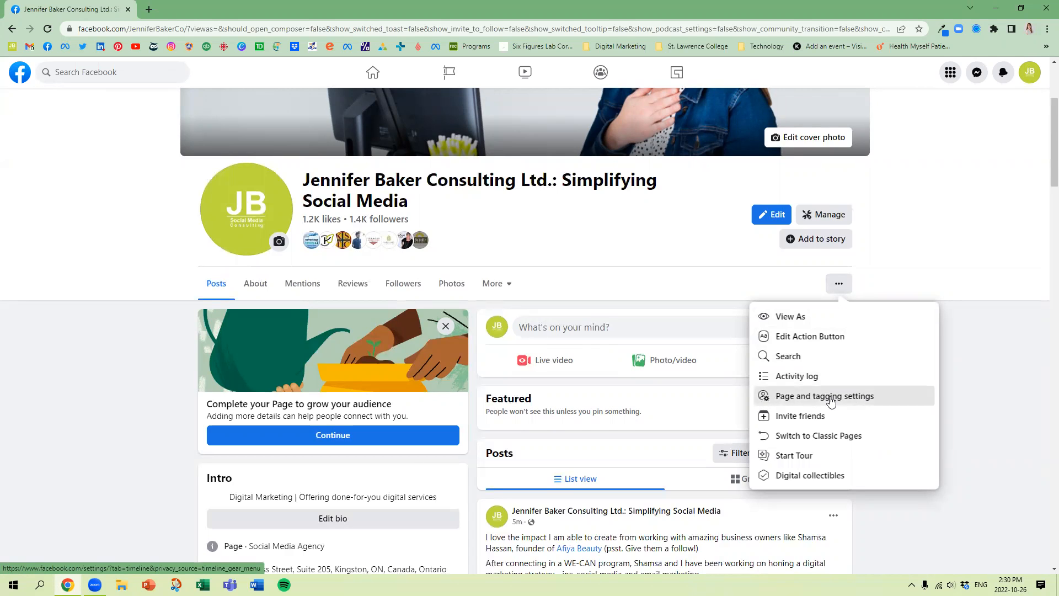
{"action": "left_click", "coordinate": [824, 395]}
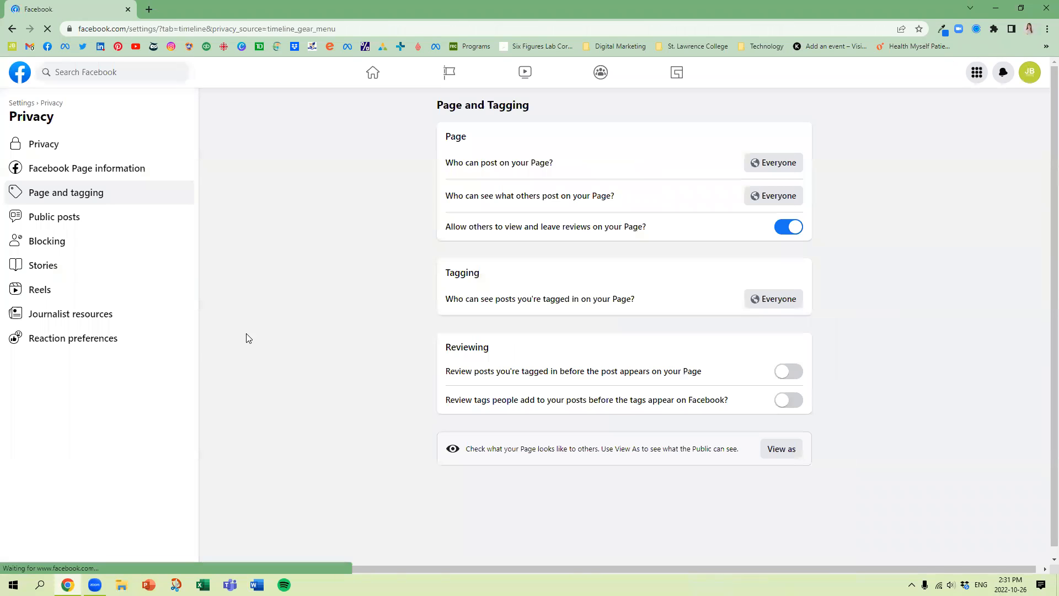
{"action": "mouse_move", "coordinate": [55, 196]}
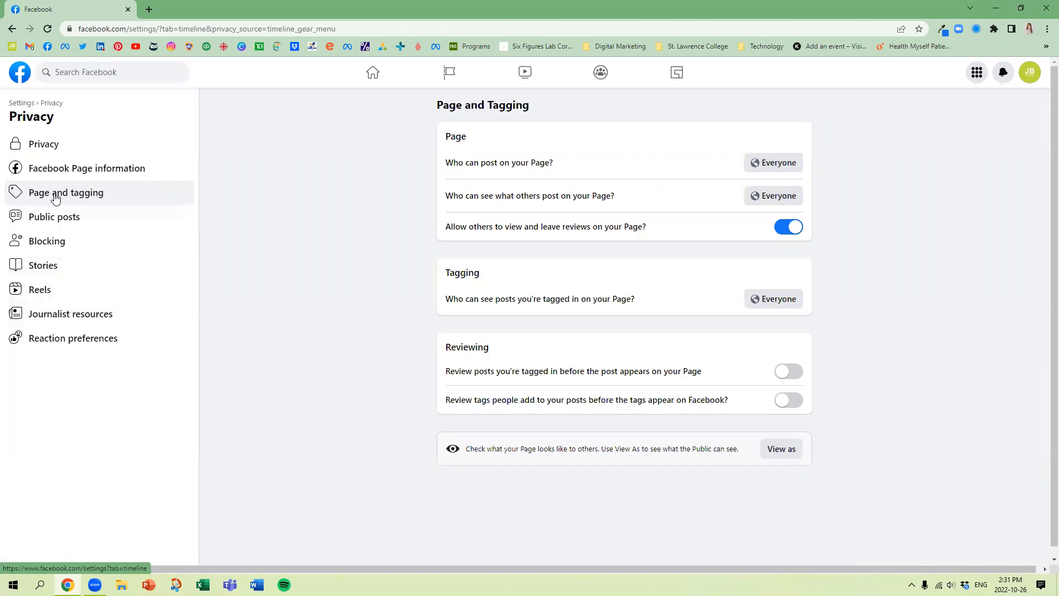
{"action": "mouse_move", "coordinate": [883, 197]}
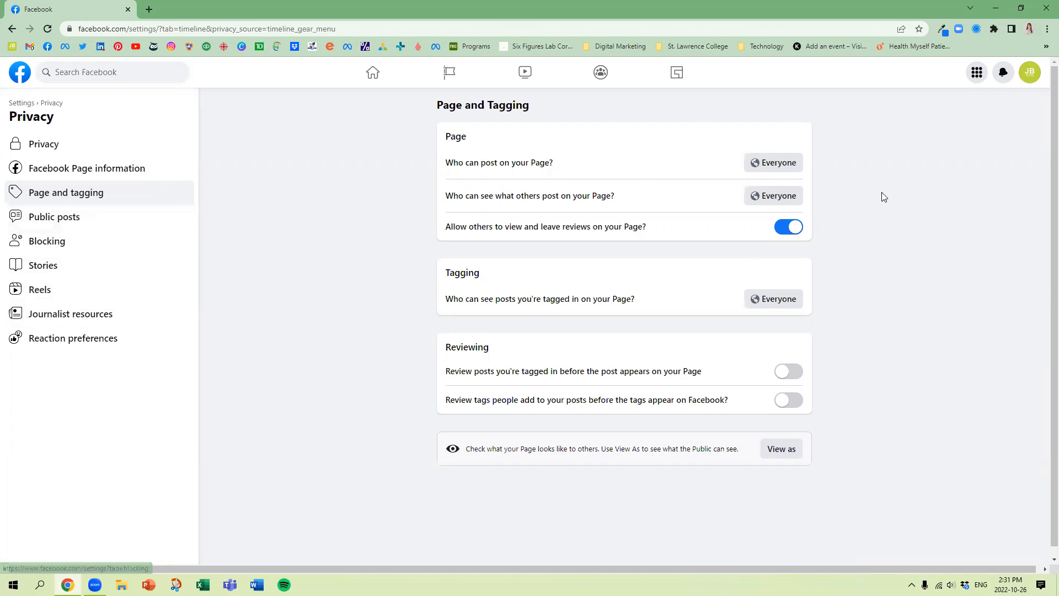
{"action": "mouse_move", "coordinate": [1031, 73]}
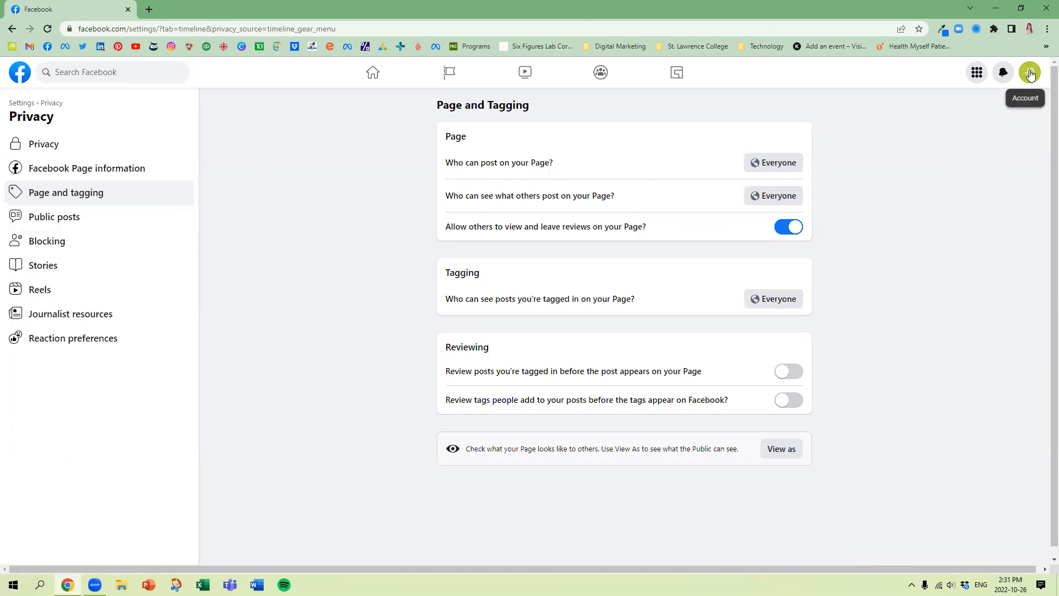
{"action": "left_click", "coordinate": [1029, 73]}
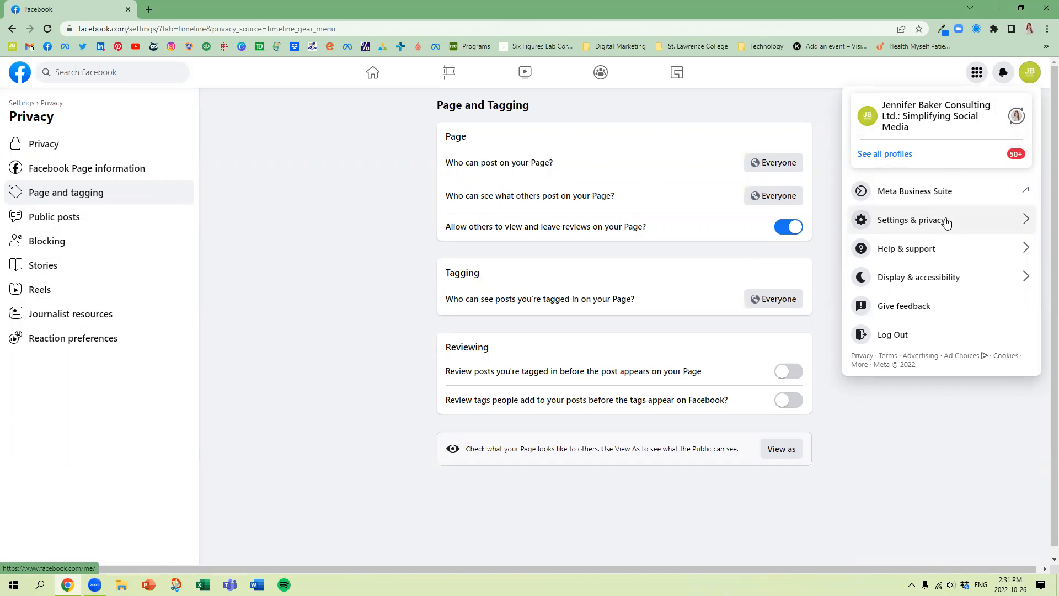
{"action": "mouse_move", "coordinate": [320, 238]}
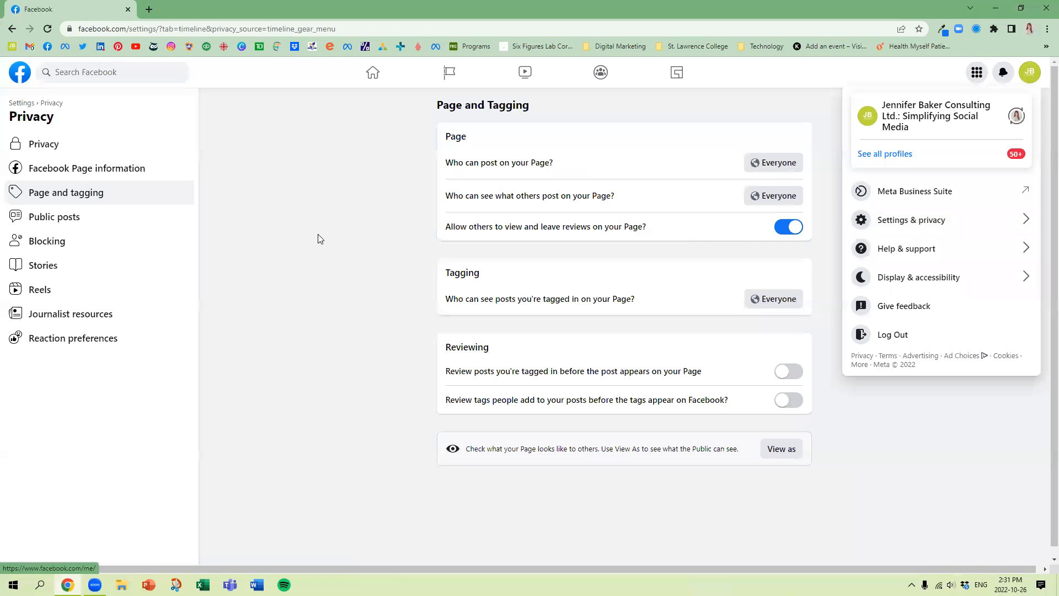
{"action": "left_click", "coordinate": [320, 238]}
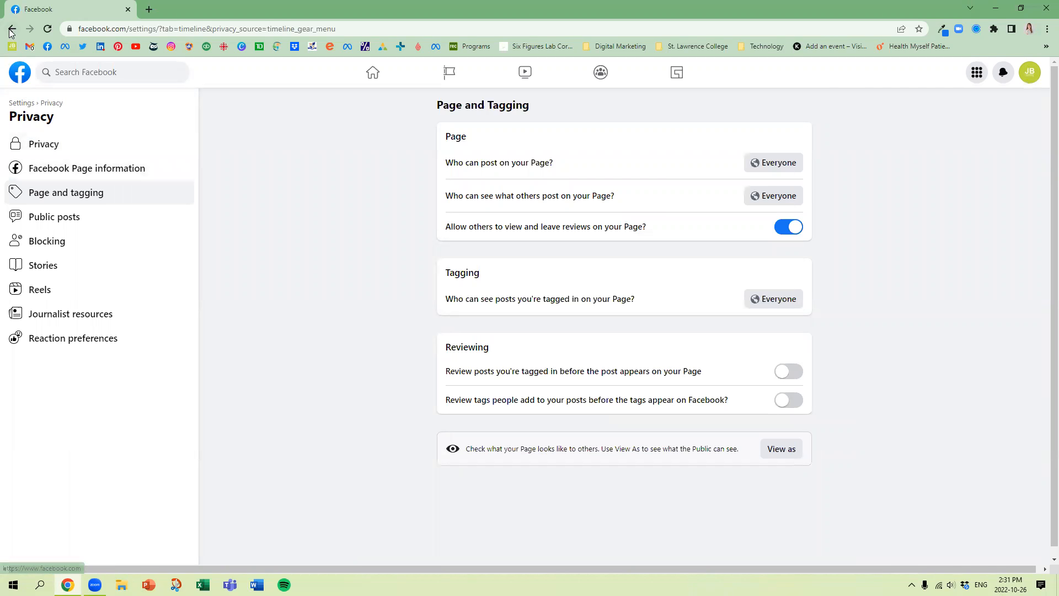
Return to the Page's admin view with its extra options menu listed again
{"action": "left_click", "coordinate": [10, 29]}
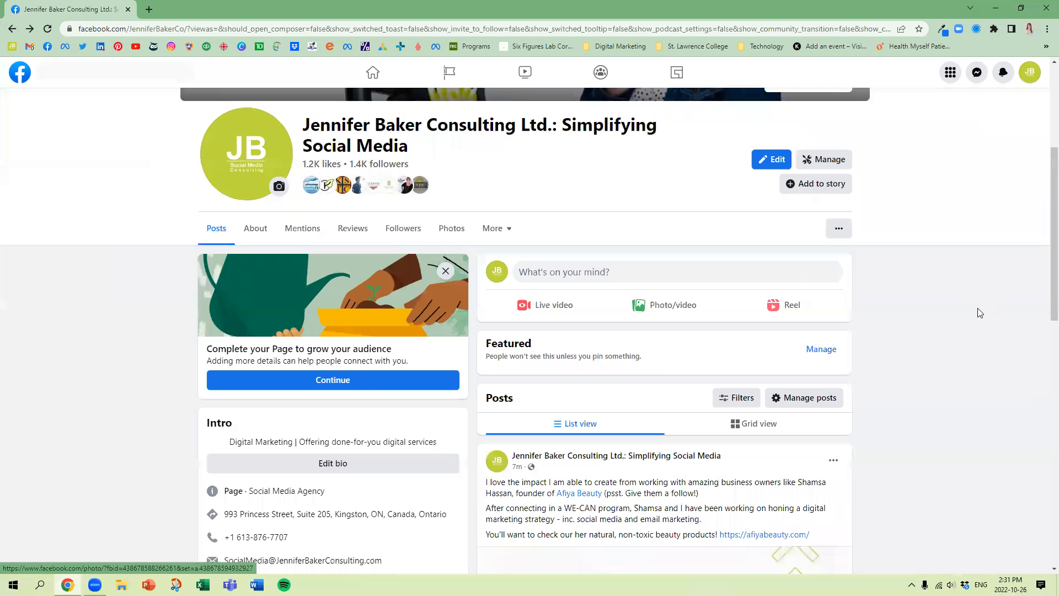
{"action": "left_click", "coordinate": [838, 228]}
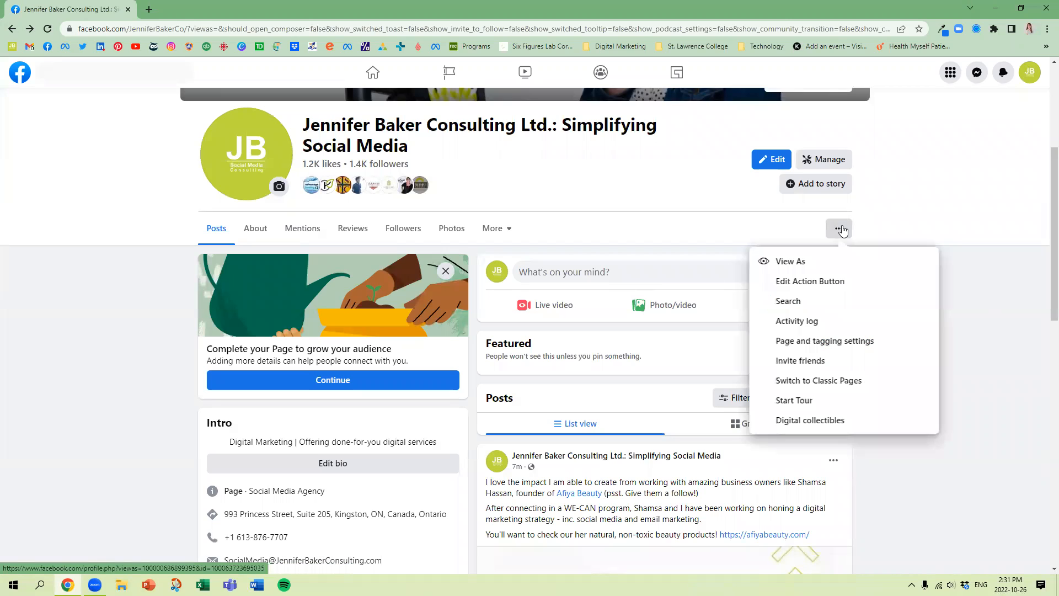